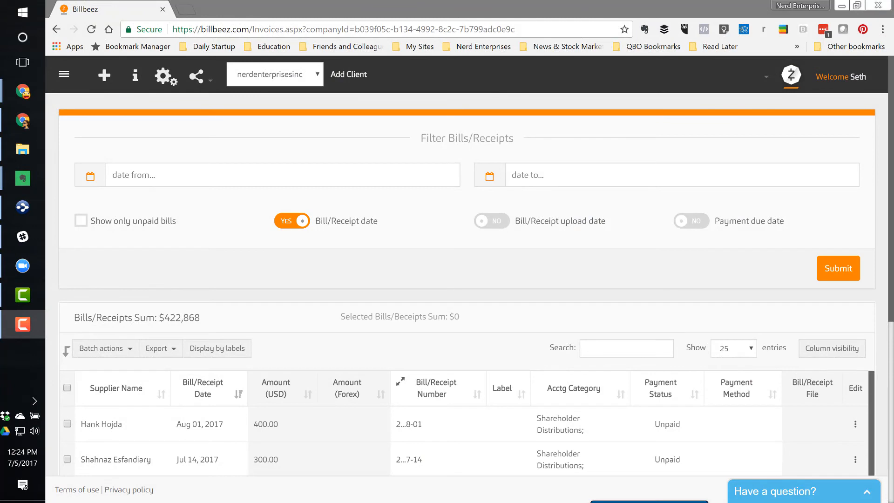
{"action": "mouse_move", "coordinate": [396, 5]}
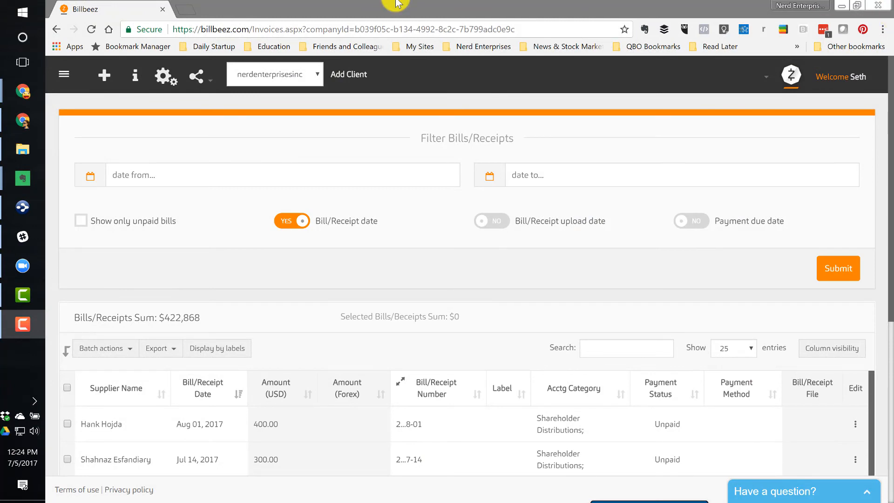
- Search the bills and receipts list for "Gordon"
{"action": "left_click", "coordinate": [625, 349]}
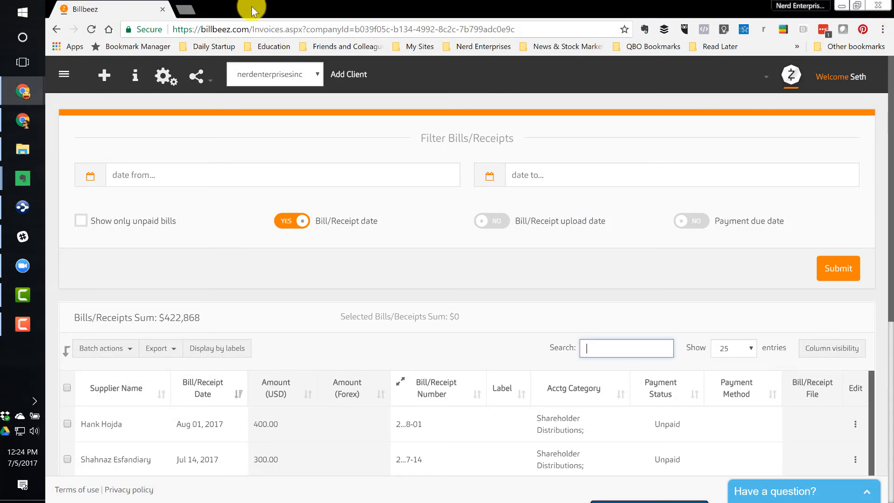
{"action": "mouse_move", "coordinate": [643, 351]}
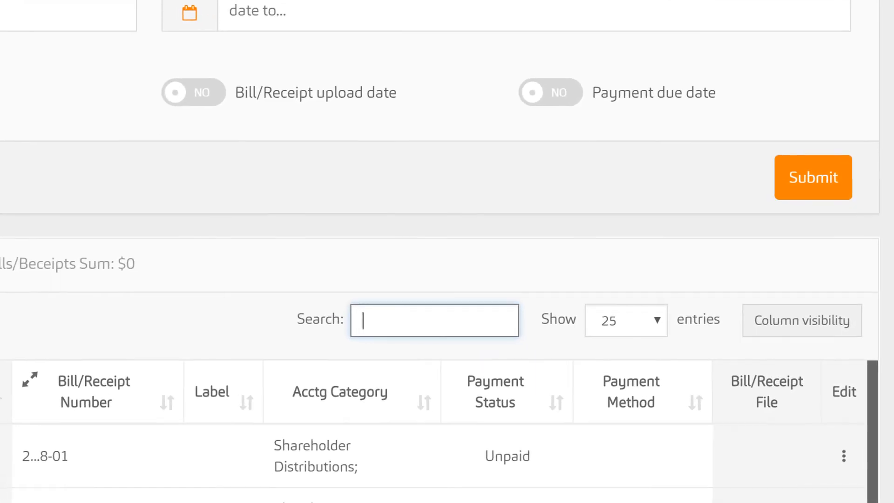
{"action": "scroll", "scroll_direction": "up", "scroll_amount": 3}
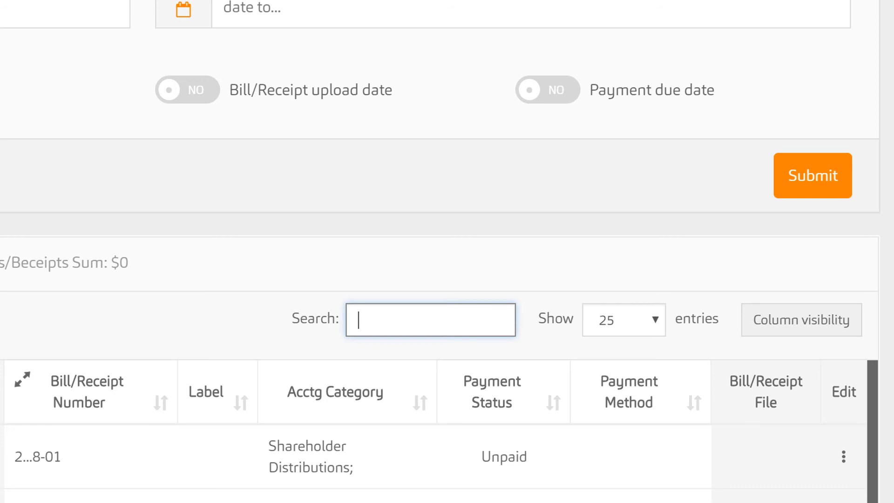
{"action": "type", "text": "Gordon"}
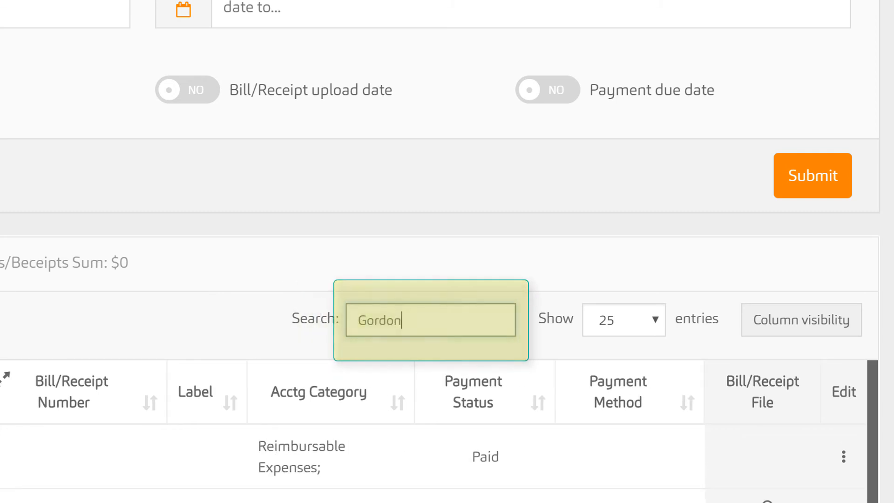
{"action": "mouse_move", "coordinate": [425, 239]}
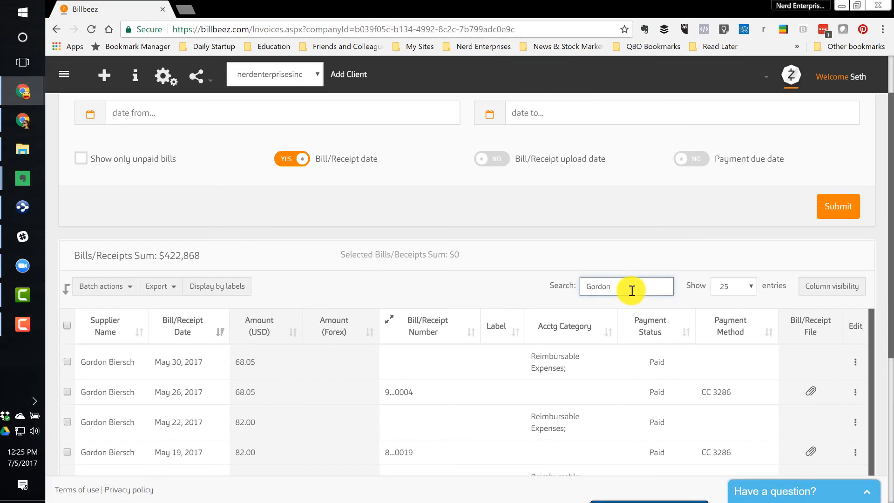
{"action": "scroll", "scroll_direction": "down", "scroll_amount": 3}
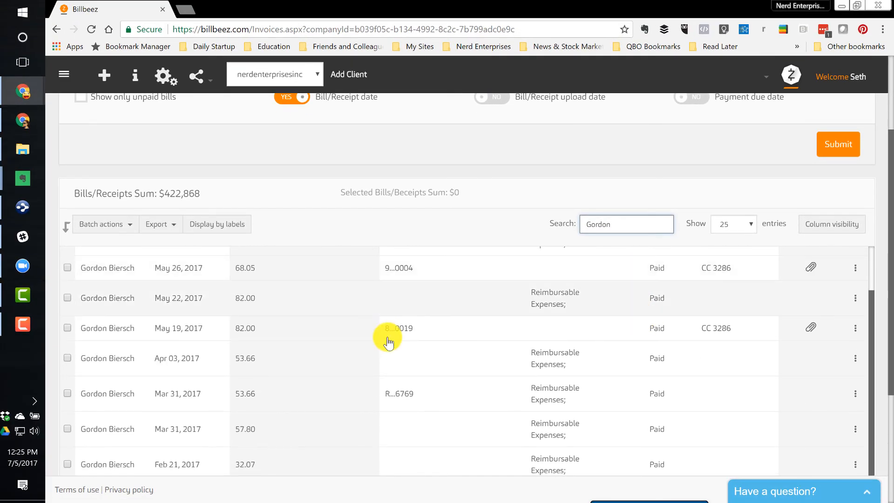
{"action": "scroll", "scroll_direction": "down", "scroll_amount": 3}
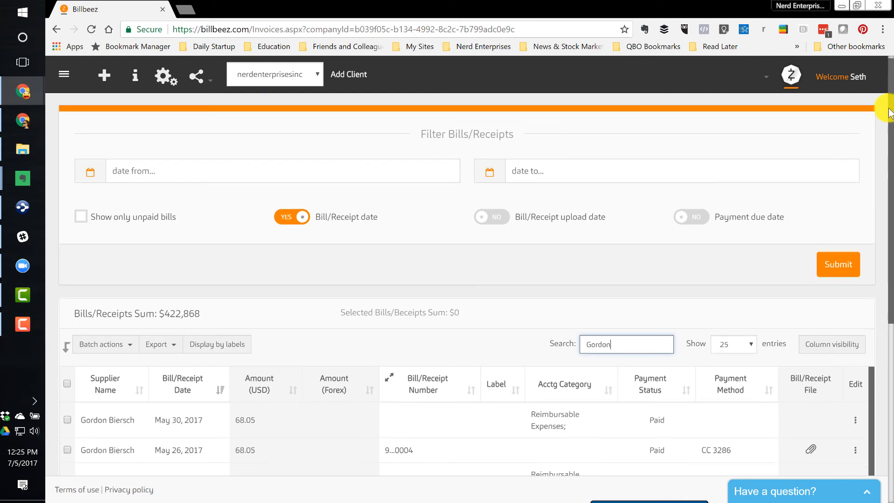
{"action": "scroll", "scroll_direction": "down", "scroll_amount": 3}
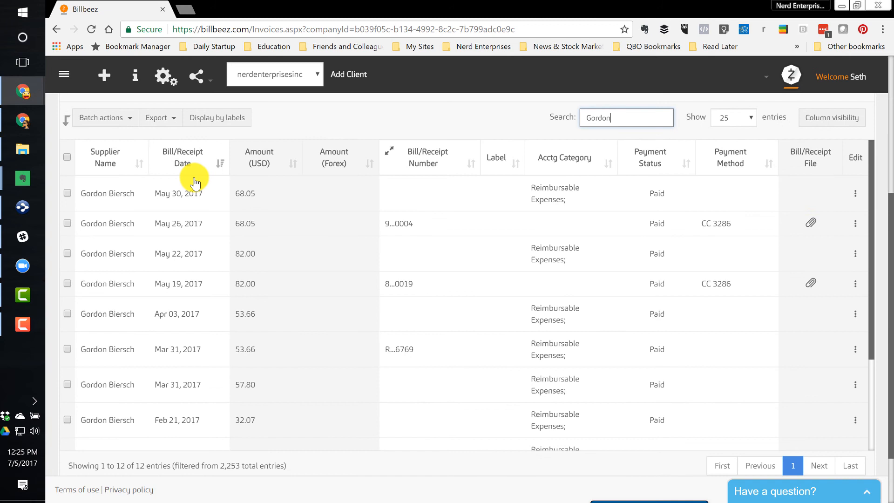
- Tick all twelve Gordon Biersch receipts, totaling $645, and open the Export options
{"action": "left_click", "coordinate": [66, 193]}
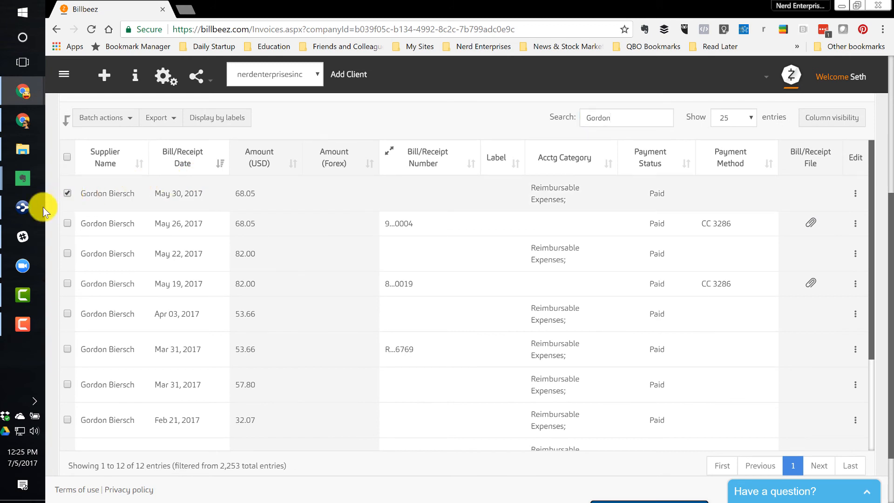
{"action": "mouse_move", "coordinate": [801, 233]}
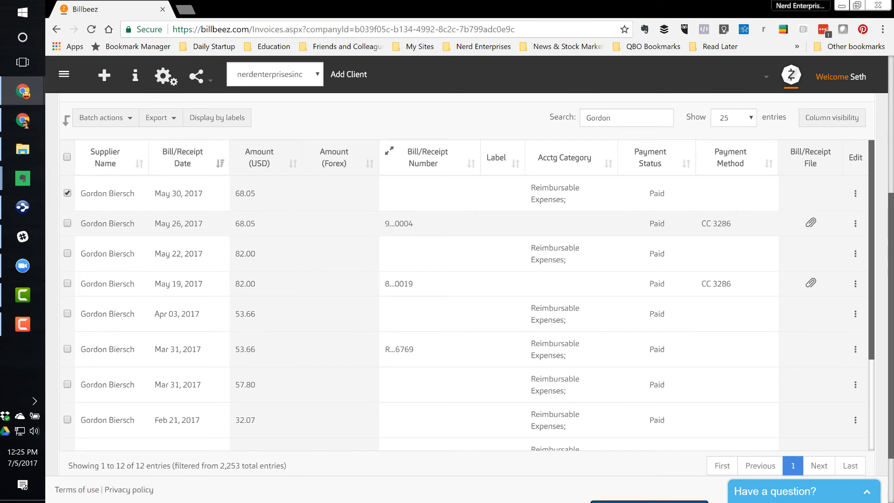
{"action": "left_click", "coordinate": [66, 223]}
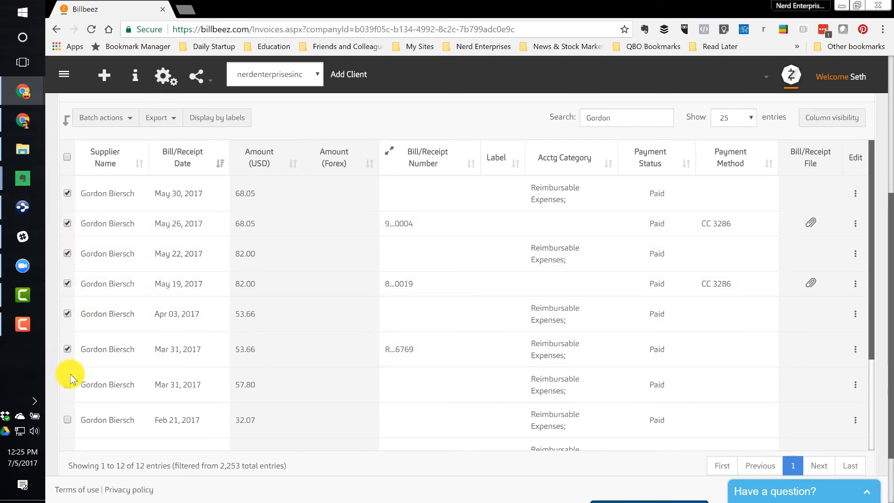
{"action": "scroll", "scroll_direction": "down", "scroll_amount": 3}
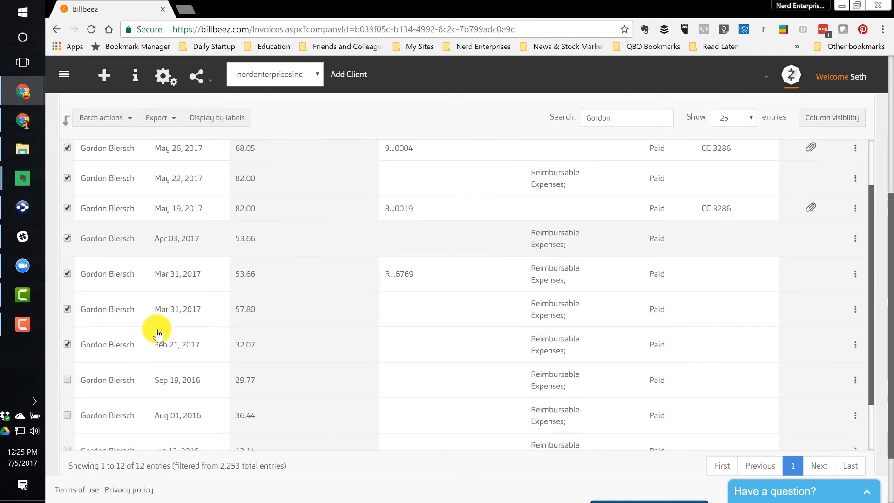
{"action": "scroll", "scroll_direction": "down", "scroll_amount": 3}
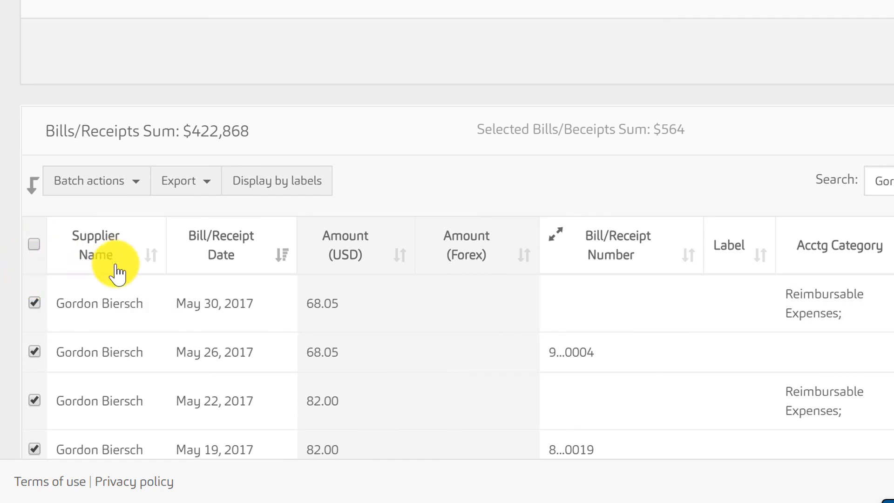
{"action": "scroll", "scroll_direction": "down", "scroll_amount": 3}
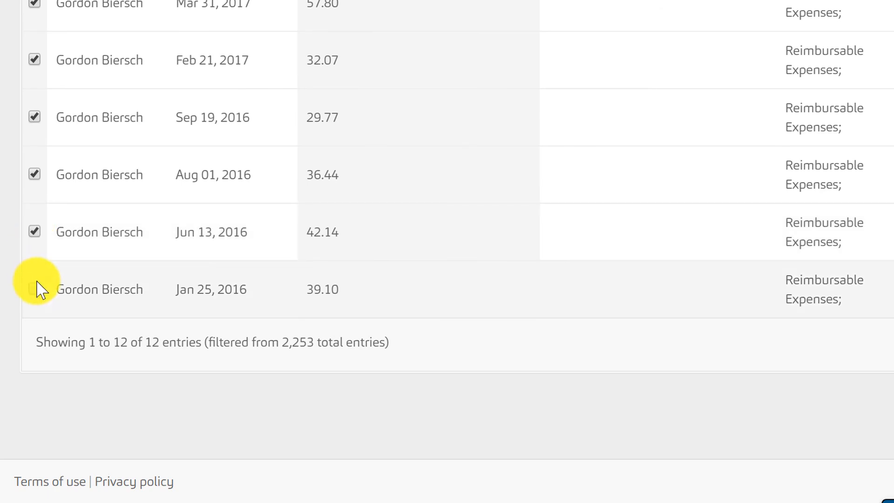
{"action": "scroll", "scroll_direction": "up", "scroll_amount": 3}
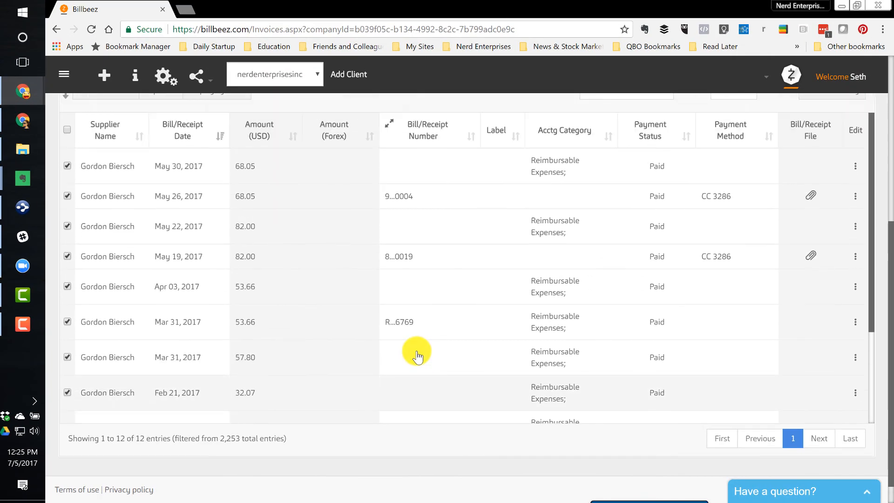
{"action": "left_click", "coordinate": [183, 269]}
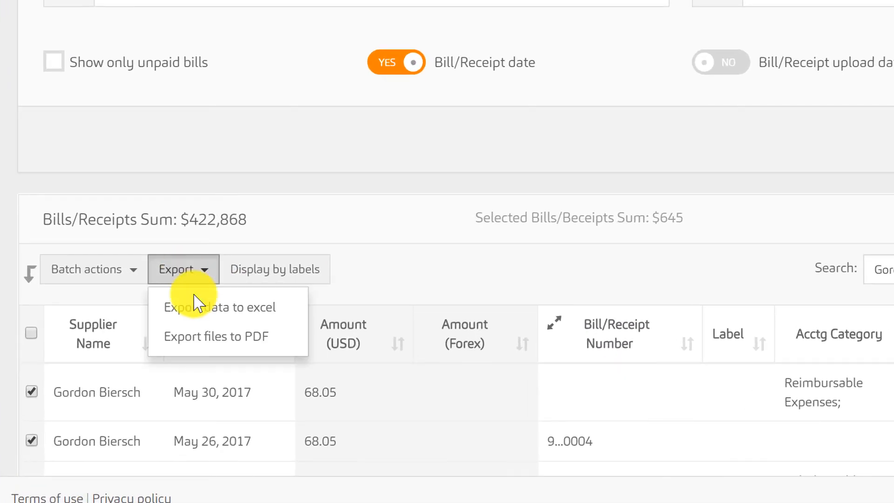
- Export the selected receipts to Excel, save to the Desktop, and open the report
{"action": "left_click", "coordinate": [219, 307]}
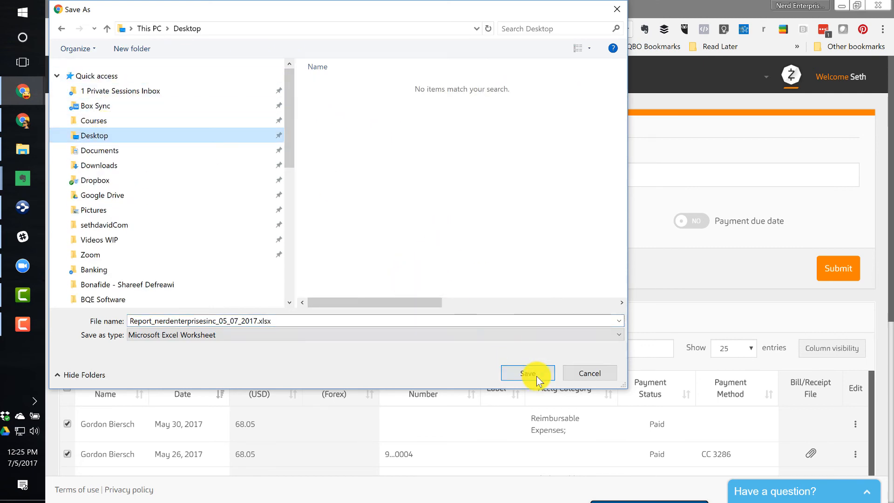
{"action": "left_click", "coordinate": [527, 373]}
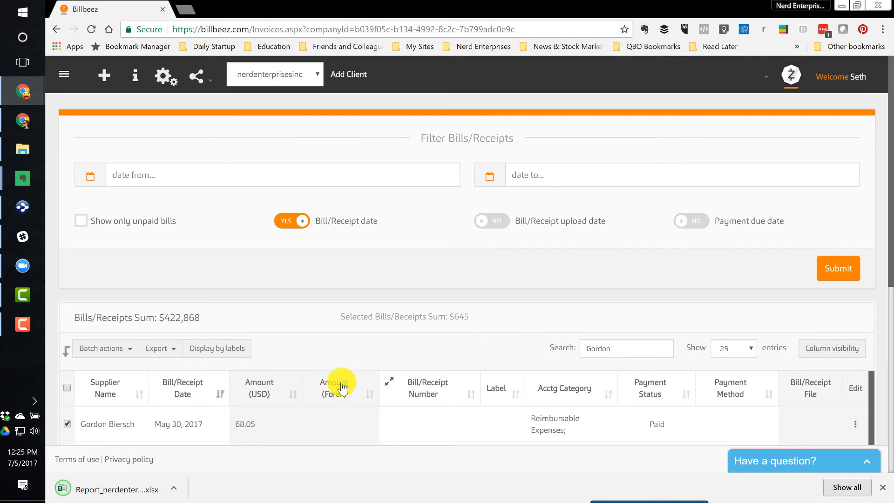
{"action": "mouse_move", "coordinate": [106, 490]}
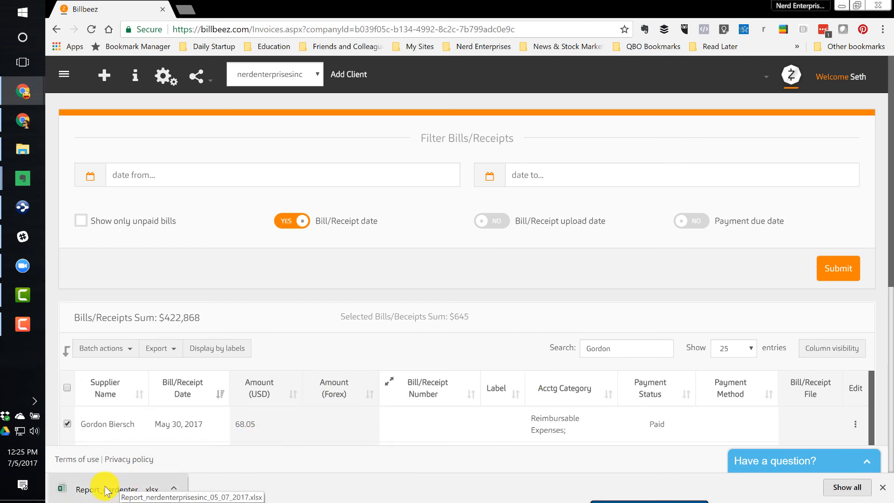
{"action": "left_click", "coordinate": [109, 490]}
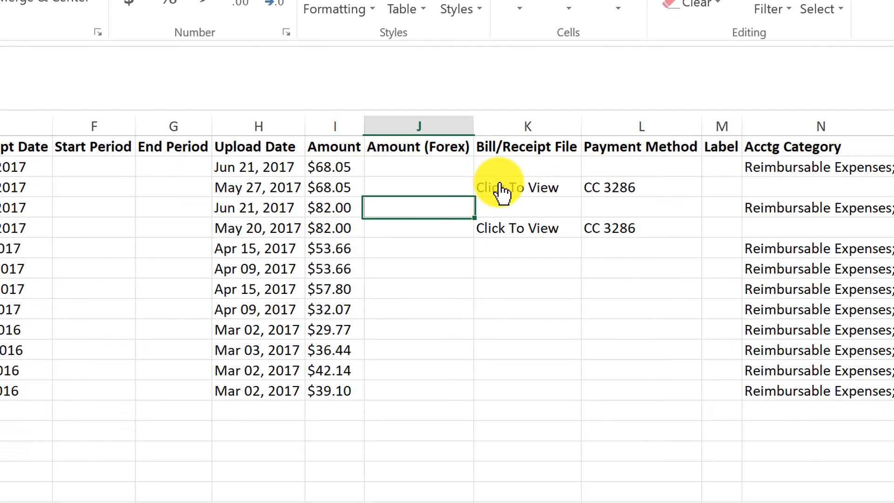
- Follow the May 26 CC 3286 entry's Click To View link and confirm opening it
{"action": "left_click", "coordinate": [516, 188]}
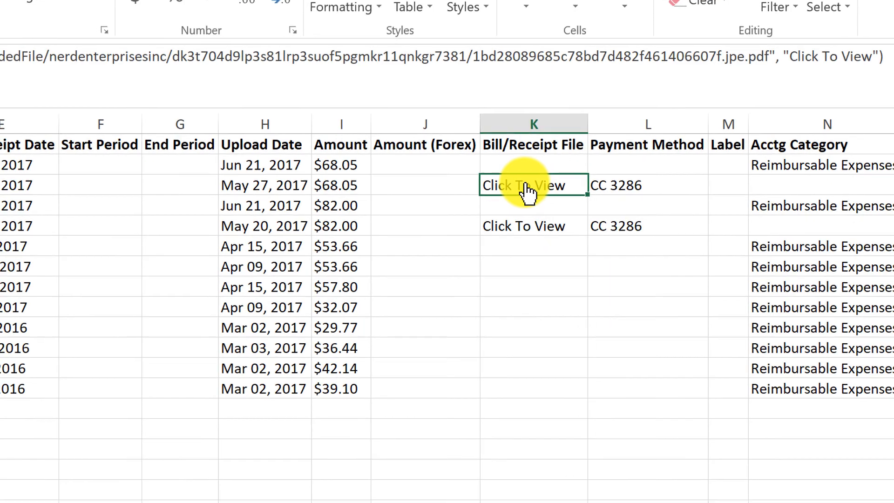
{"action": "left_click", "coordinate": [532, 185]}
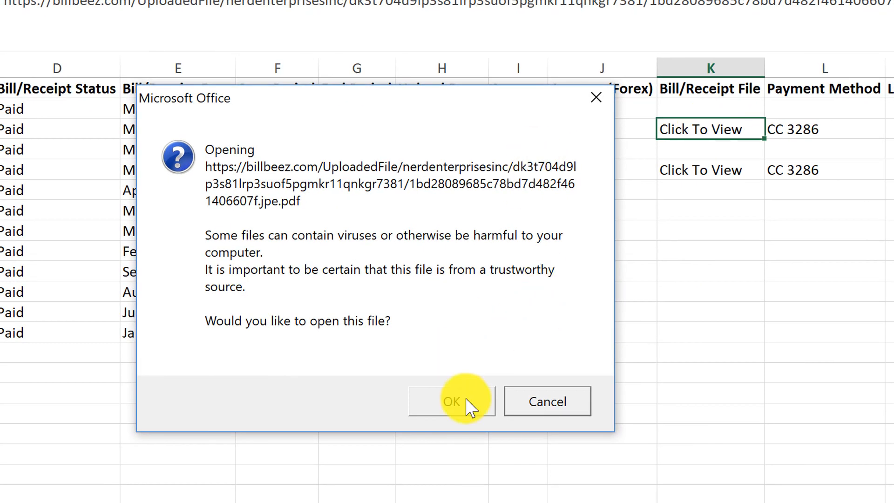
{"action": "left_click", "coordinate": [451, 401]}
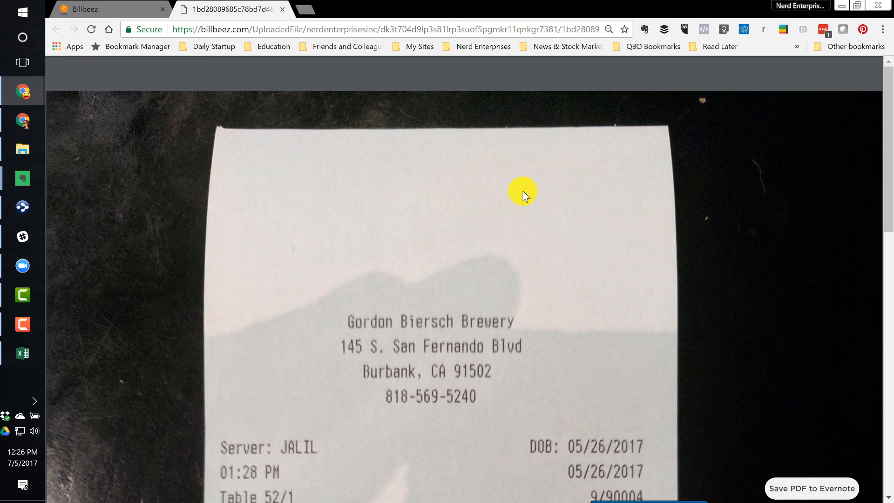
- Scroll the Gordon Biersch receipt PDF down to its Visa sale and payment details
{"action": "scroll", "scroll_direction": "down", "scroll_amount": 3}
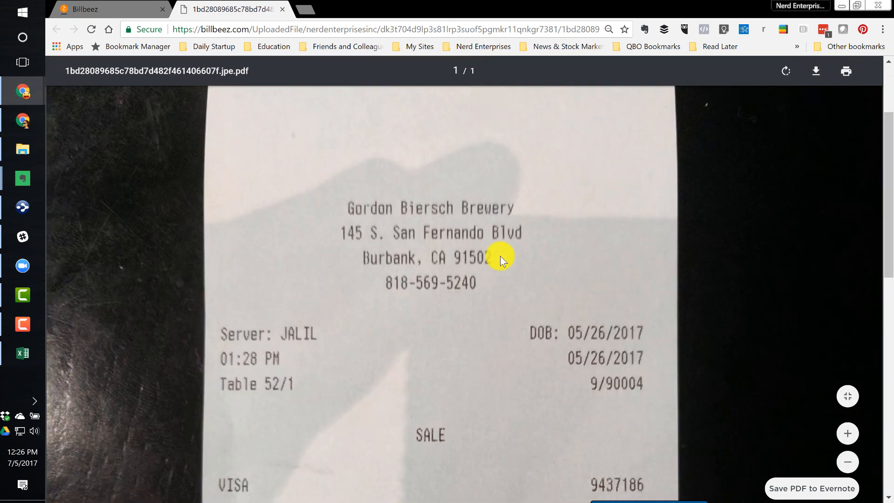
{"action": "scroll", "scroll_direction": "down", "scroll_amount": 3}
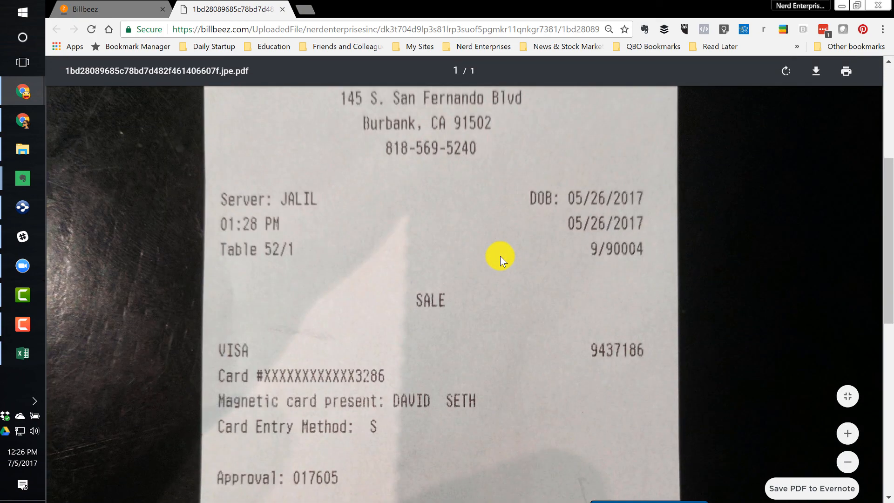